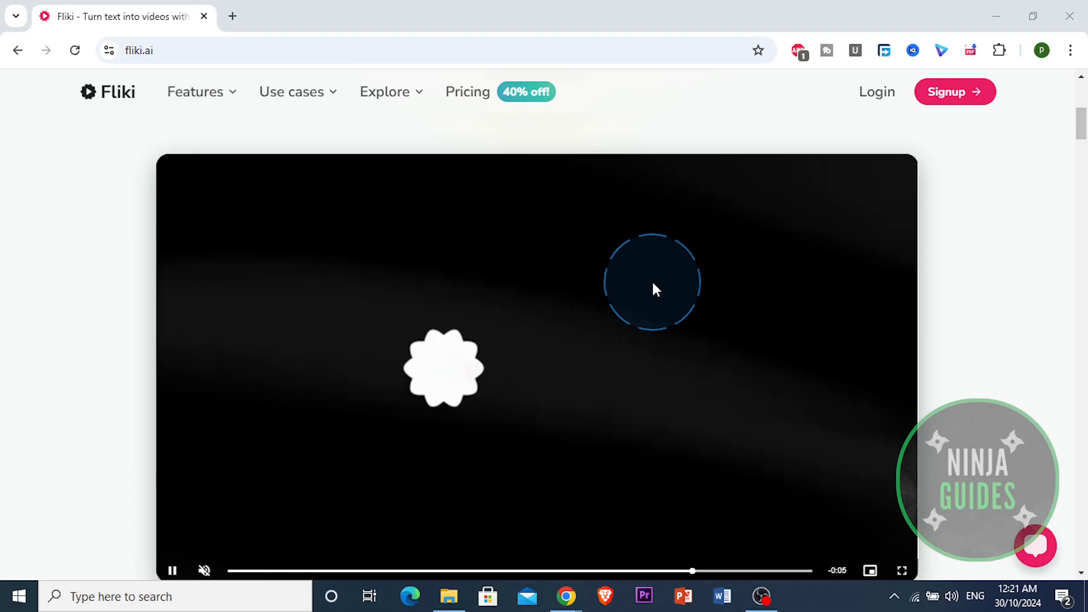
pyautogui.scroll(-3)
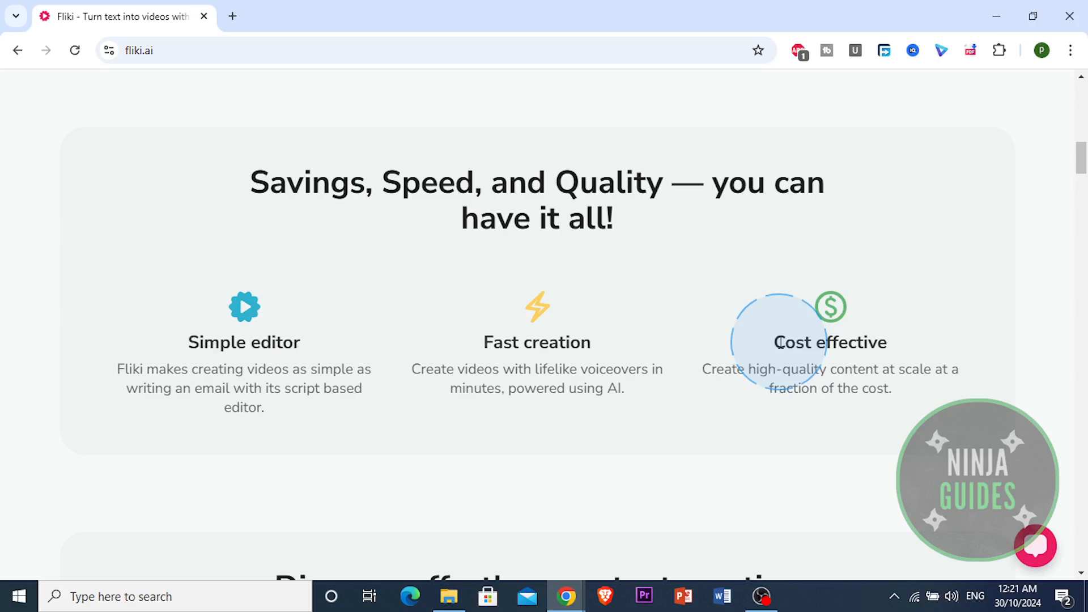
pyautogui.scroll(-3)
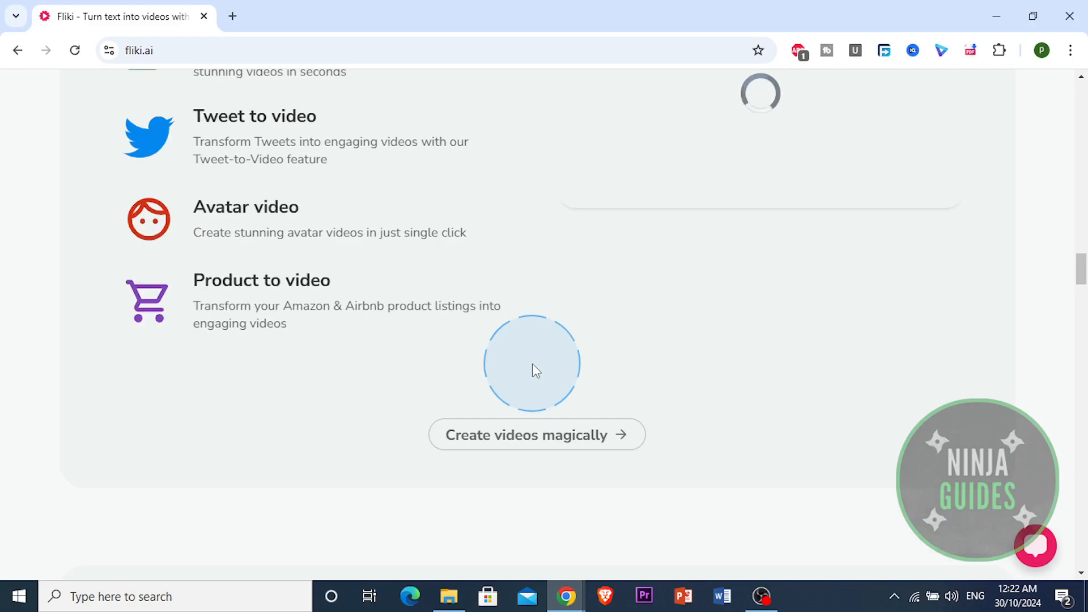
pyautogui.scroll(-3)
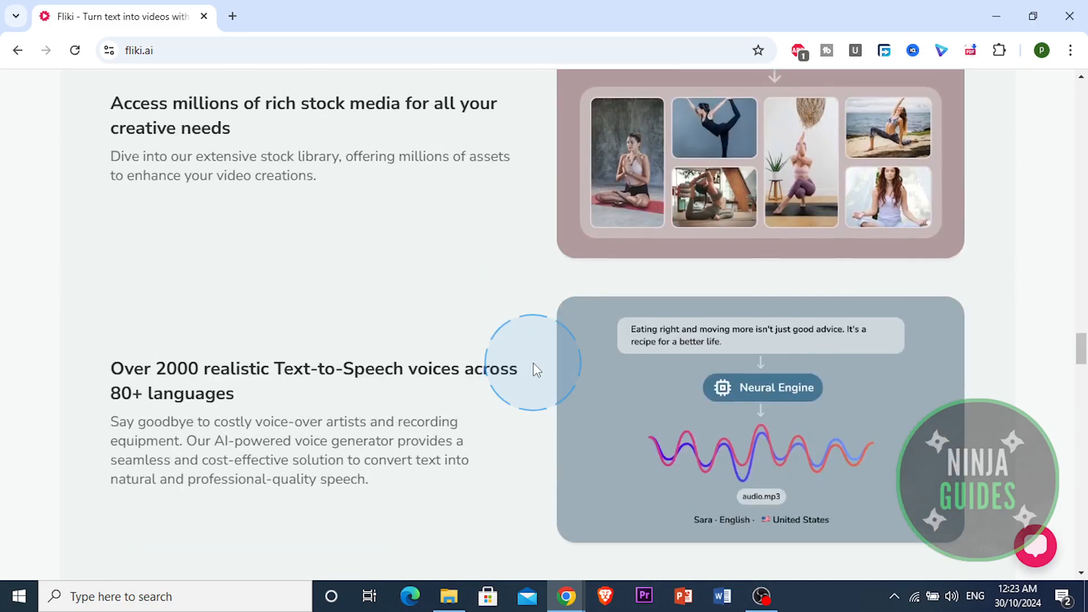
pyautogui.scroll(3)
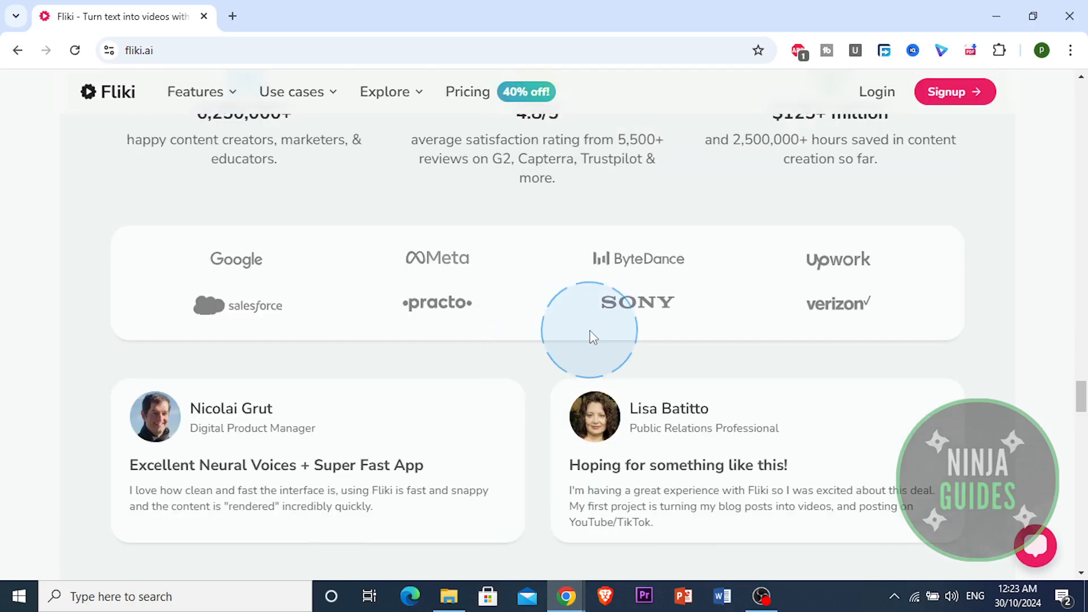
pyautogui.scroll(-3)
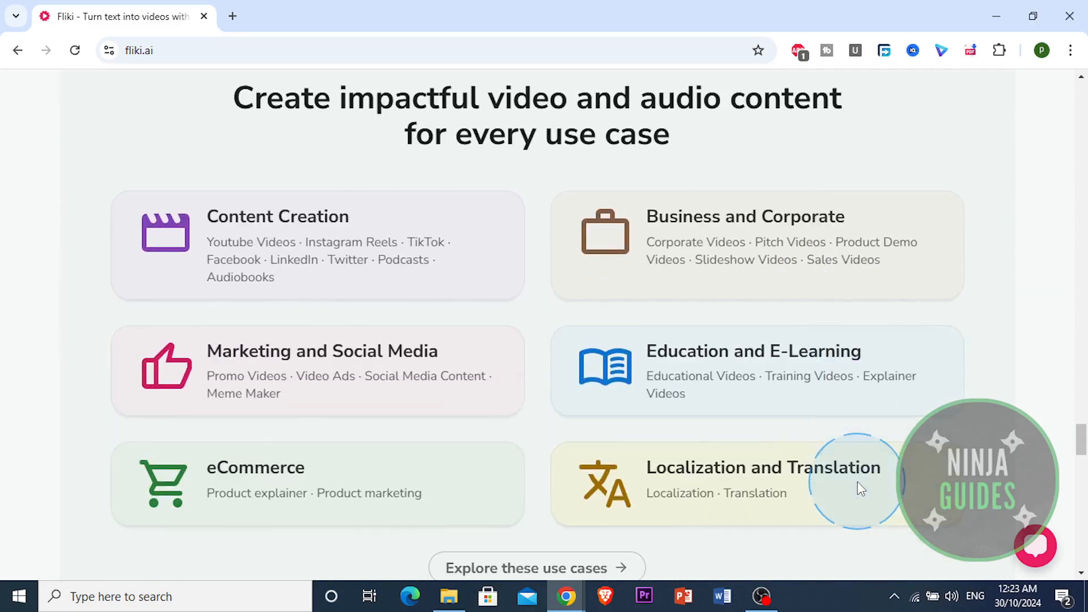
pyautogui.scroll(-3)
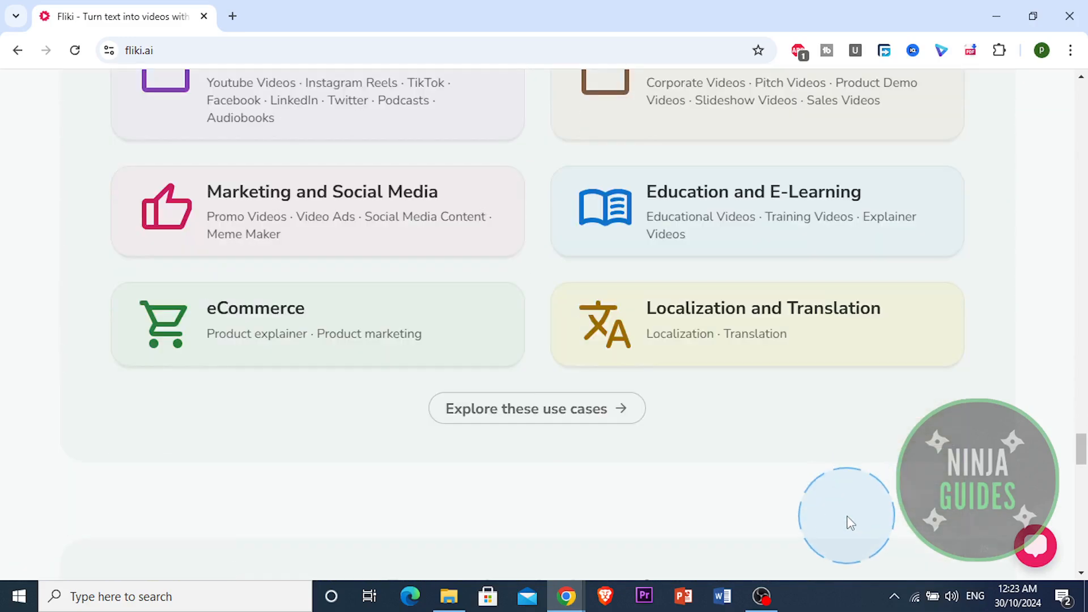